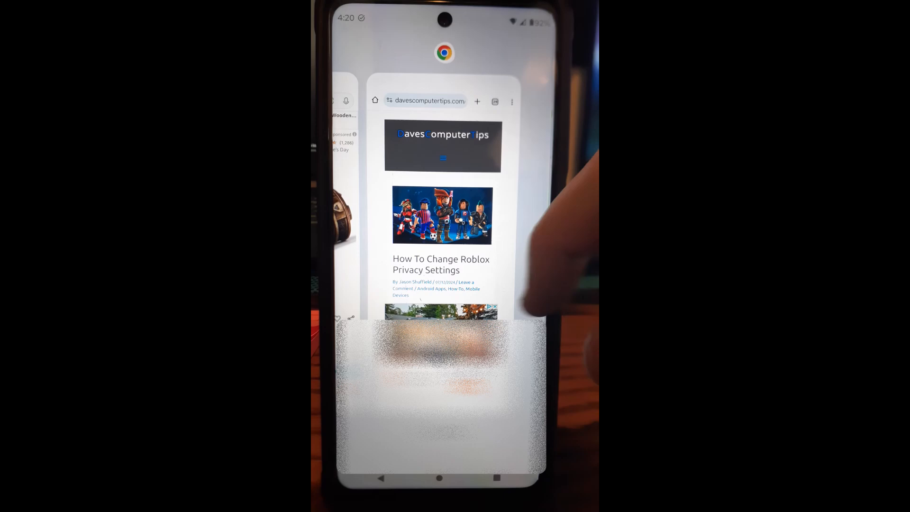
Leave the recent apps view and launch Roblox from the home screen.
click(439, 478)
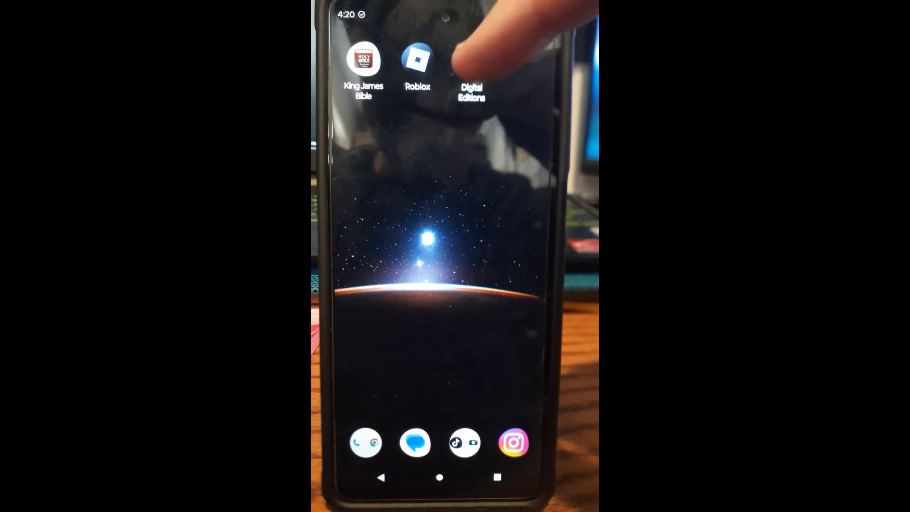
click(417, 60)
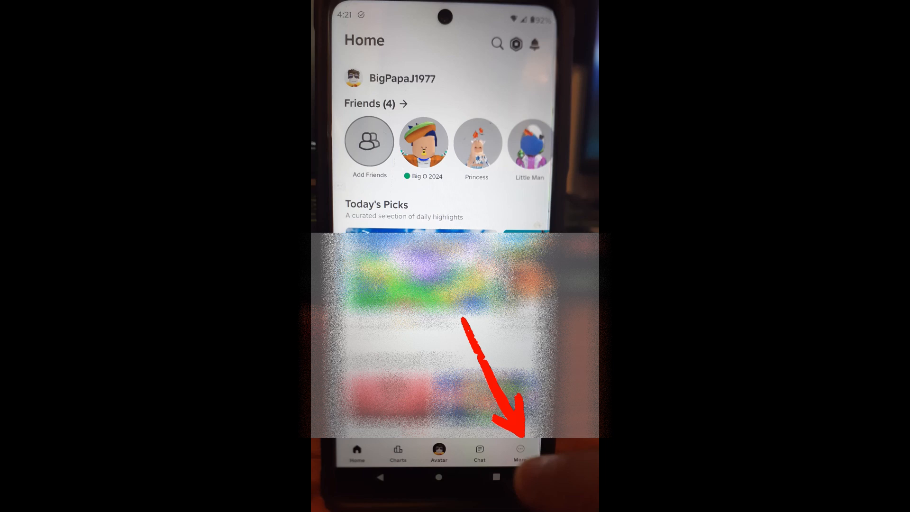
Reach the account Settings page through the More menu.
click(519, 453)
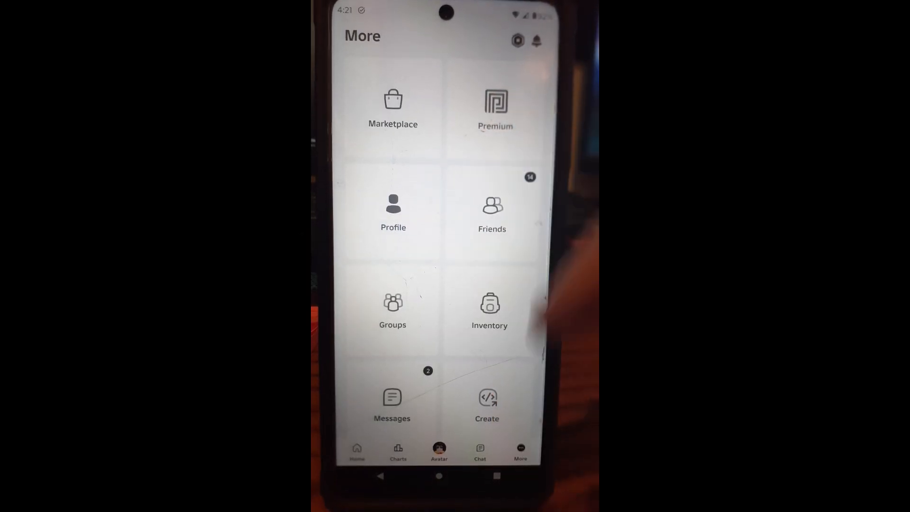
scroll(up, 3)
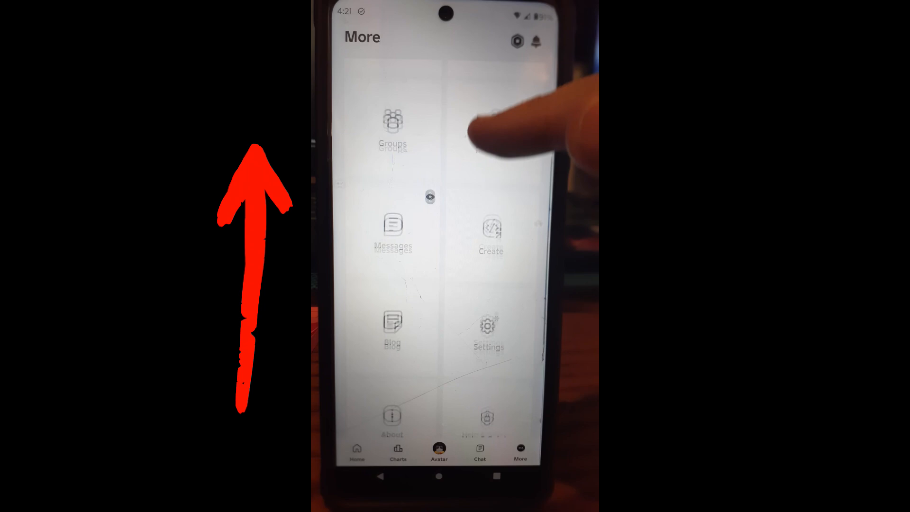
scroll(up, 3)
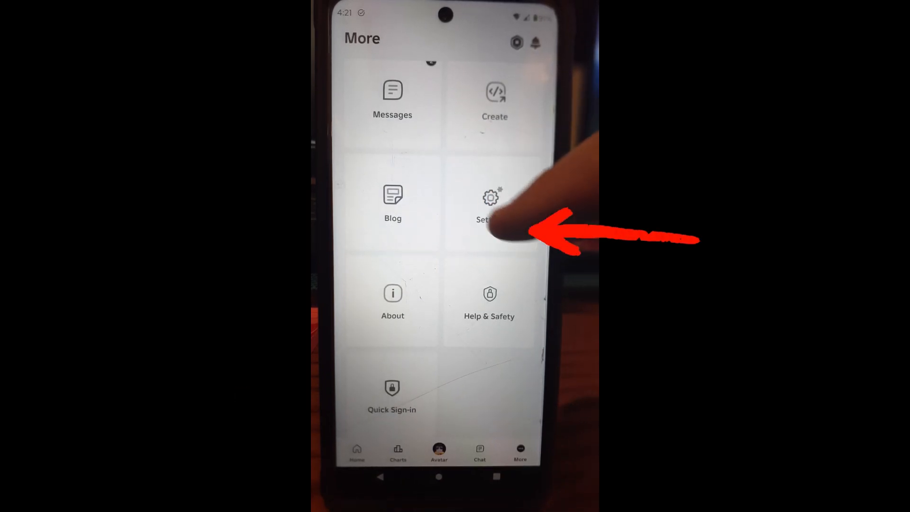
click(489, 200)
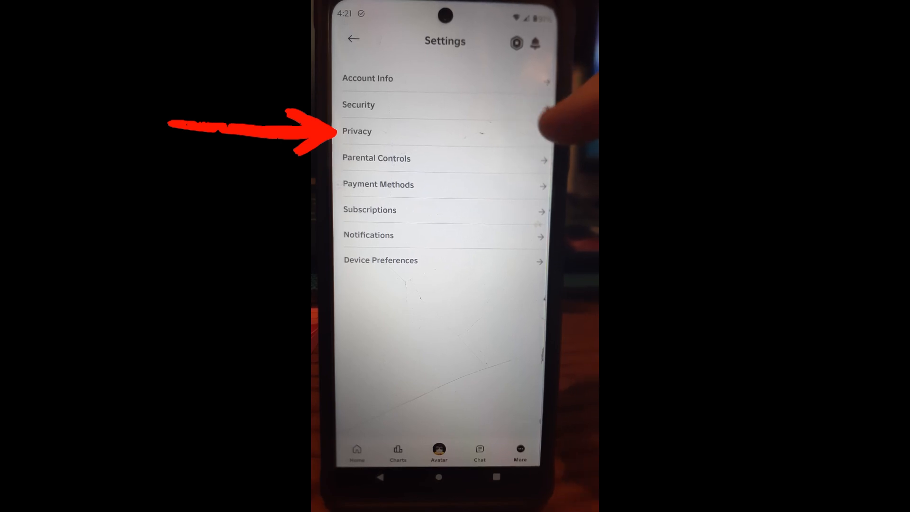
Enter the Privacy section of Settings.
click(358, 131)
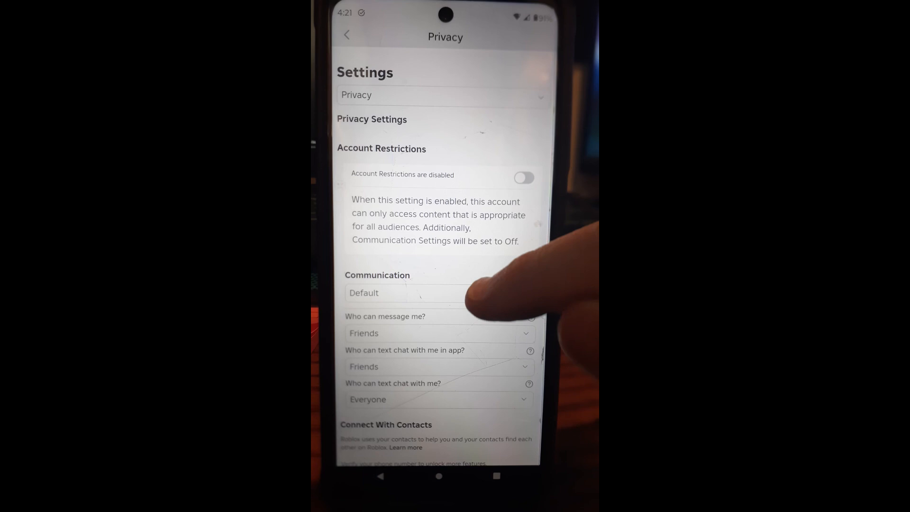
scroll(down, 3)
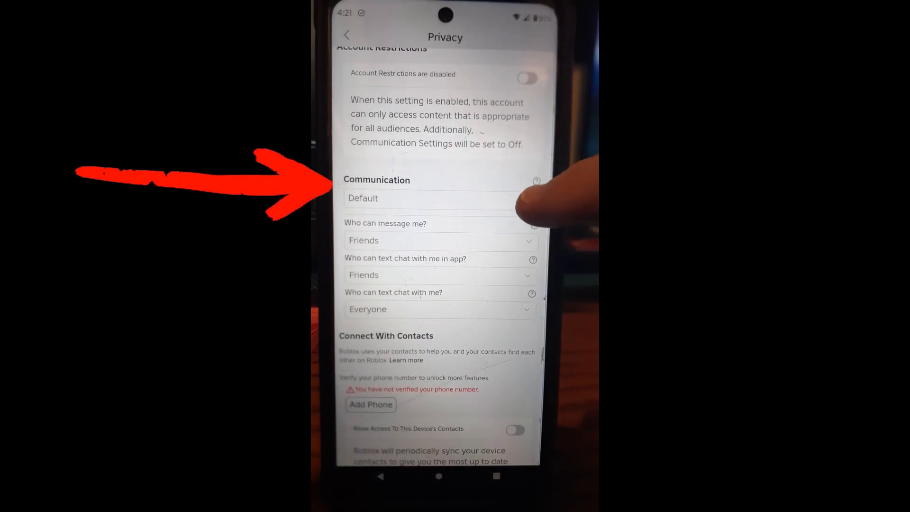
click(440, 198)
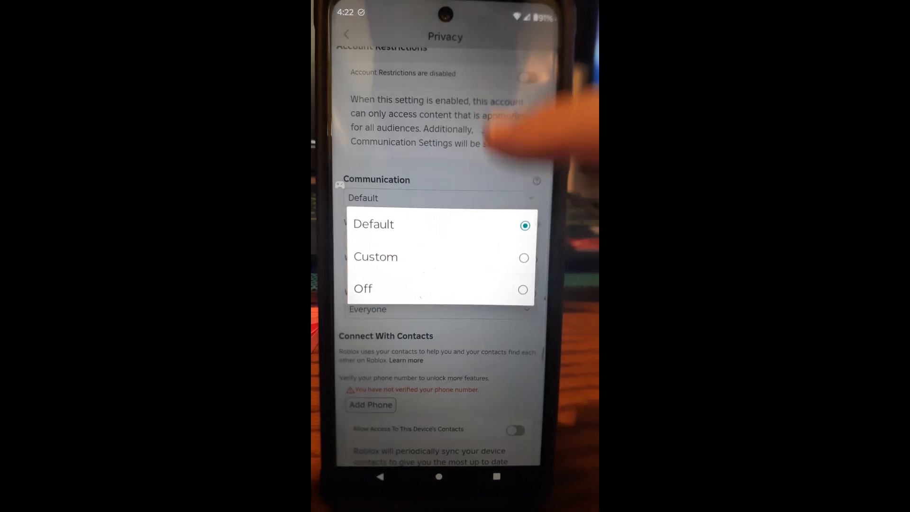
click(374, 223)
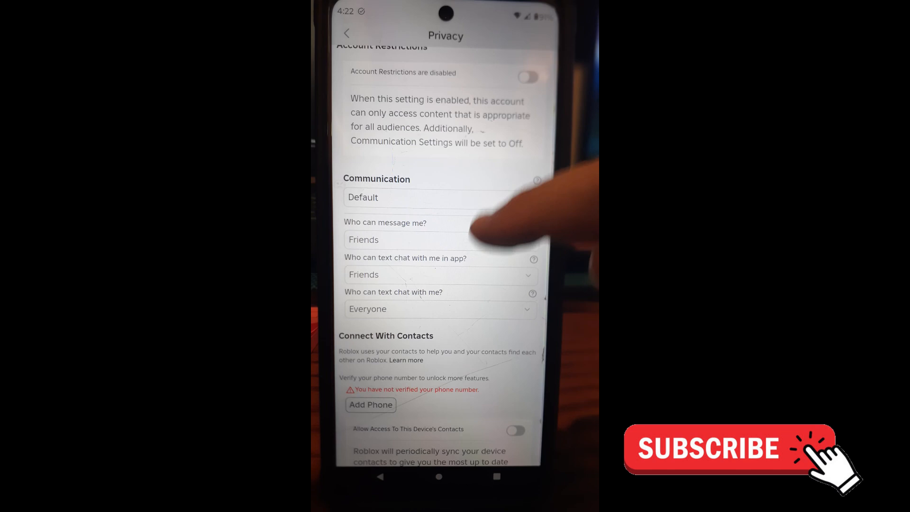
scroll(up, 3)
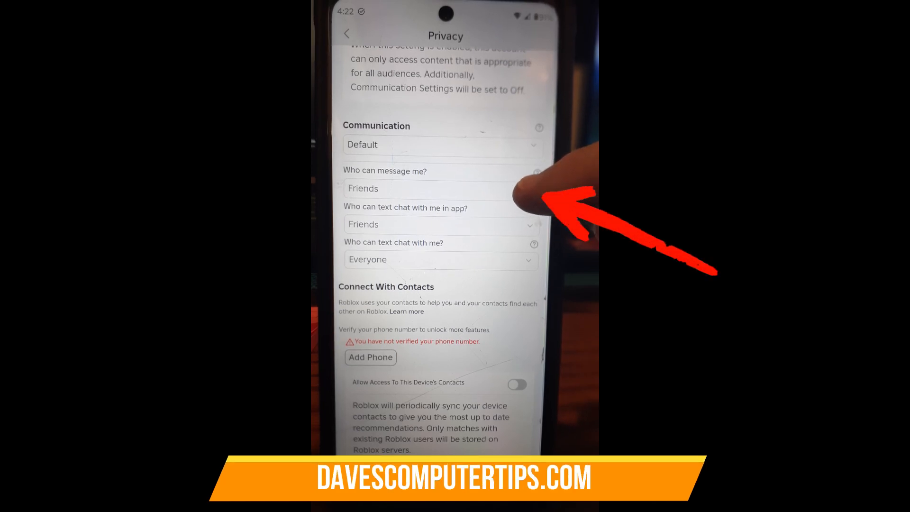
click(441, 188)
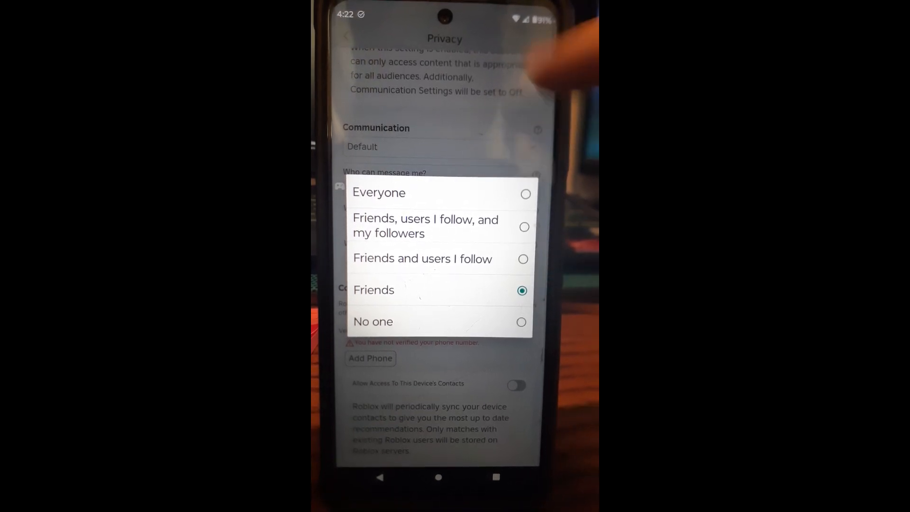
click(373, 290)
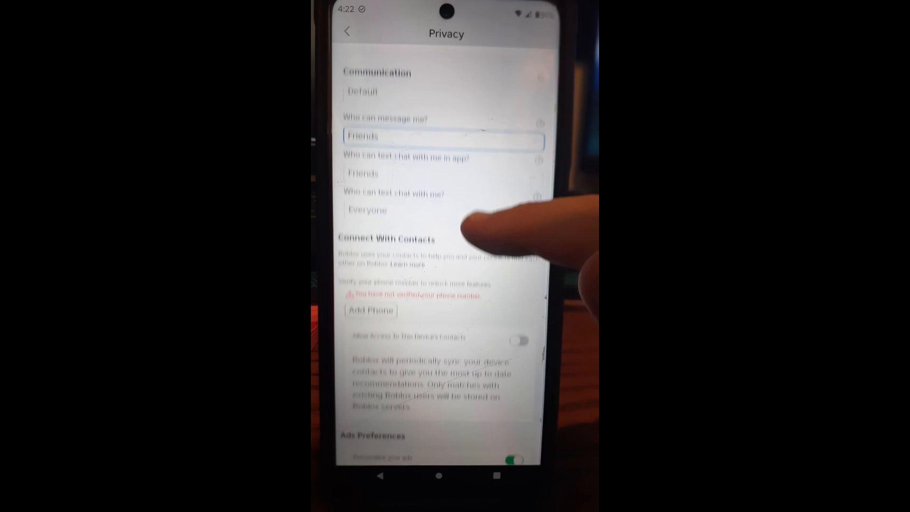
scroll(down, 3)
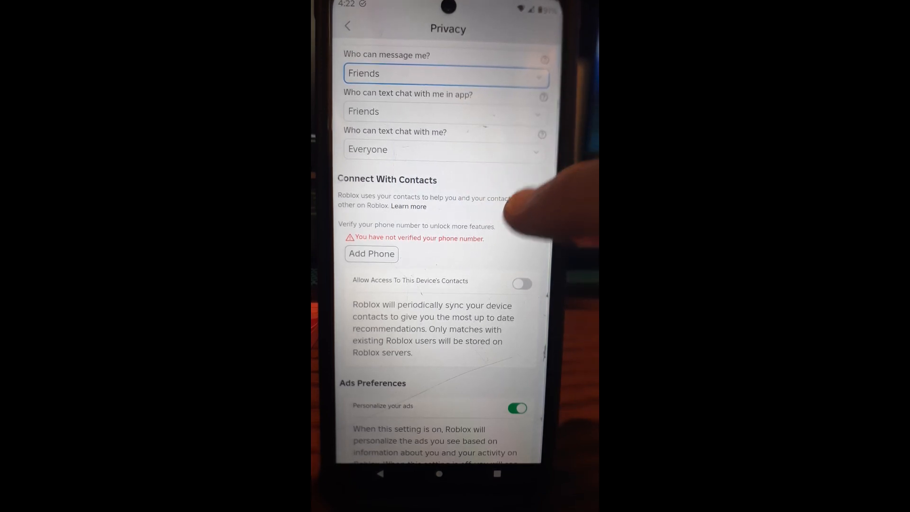
mouse_move(569, 220)
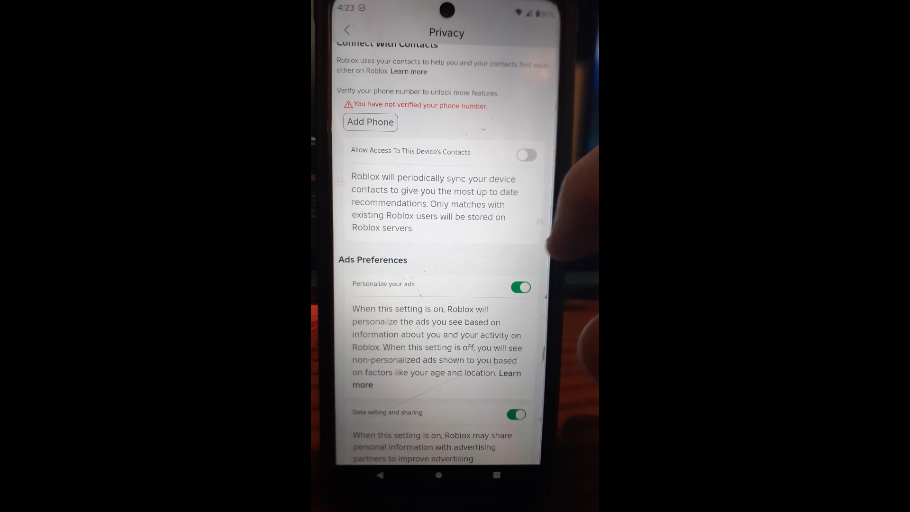
scroll(up, 3)
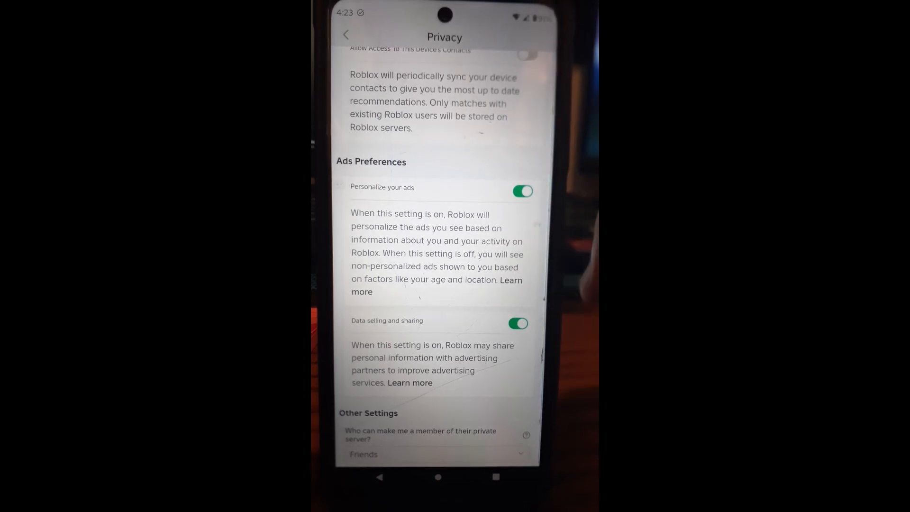
scroll(up, 3)
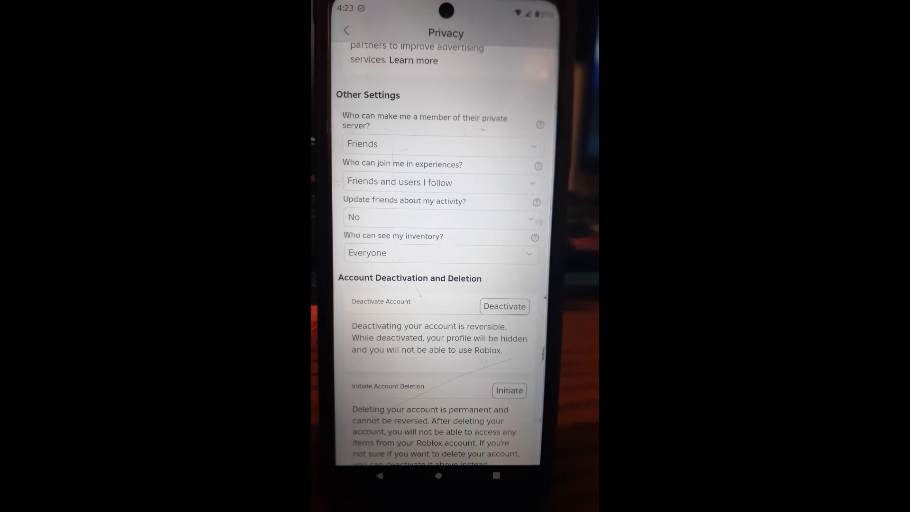
click(441, 182)
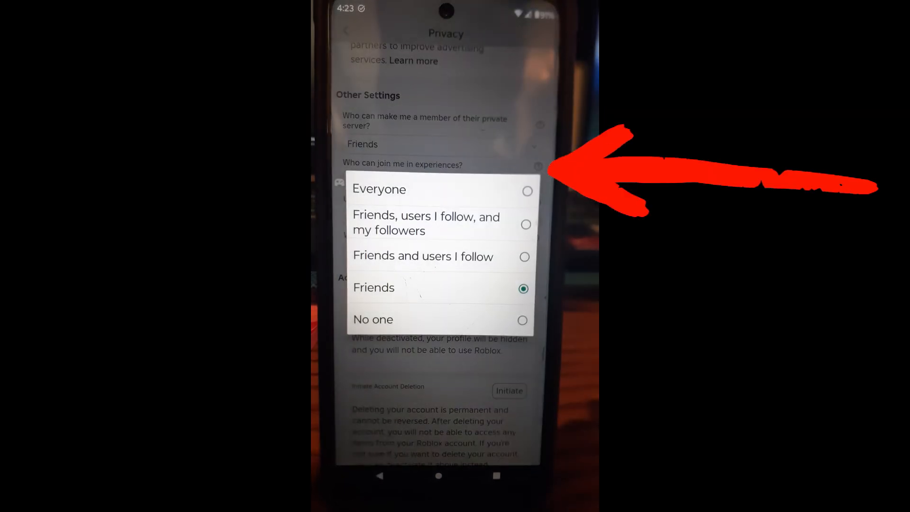
click(423, 256)
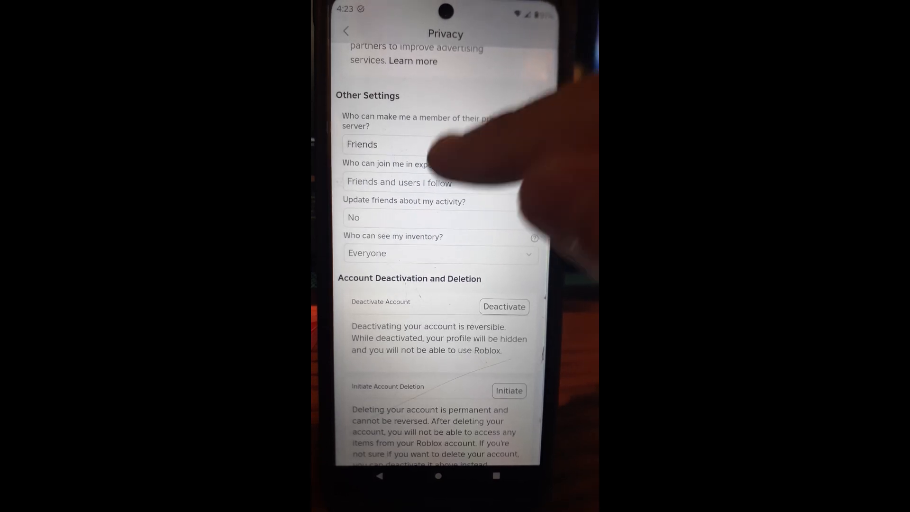
click(399, 182)
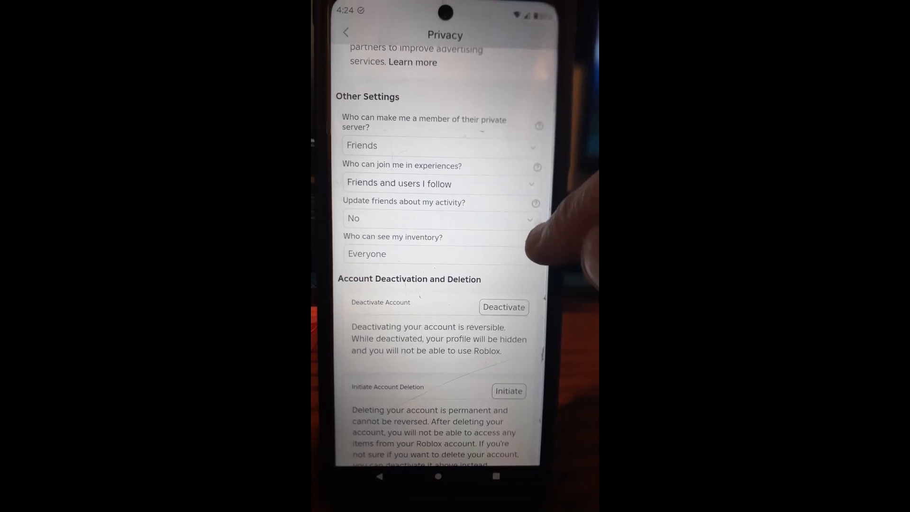
click(439, 218)
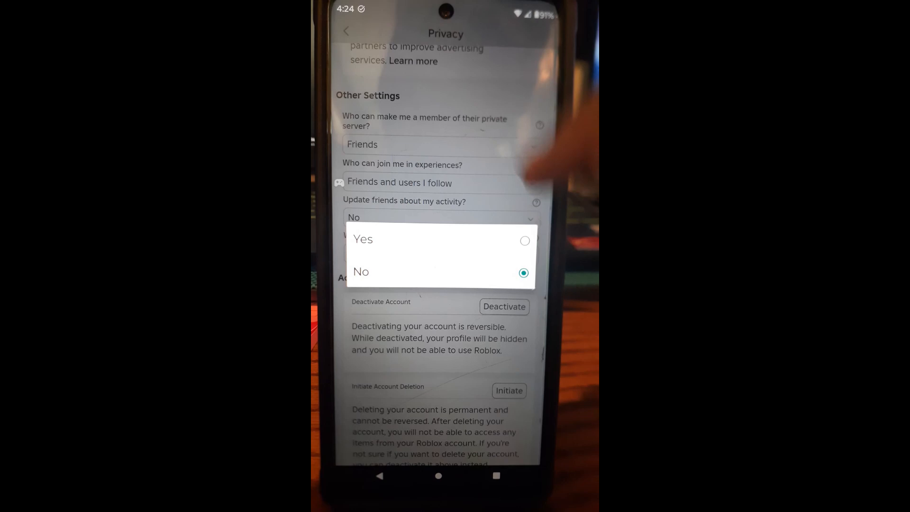
click(360, 271)
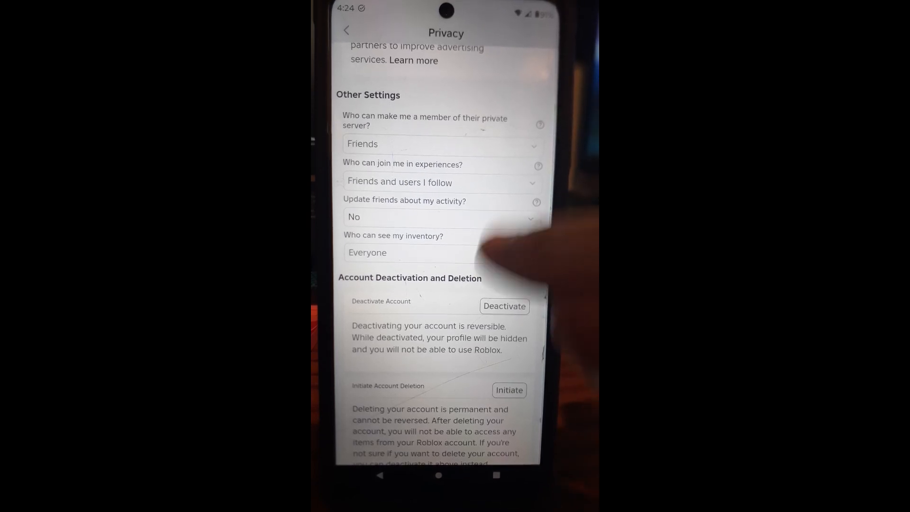
scroll(up, 3)
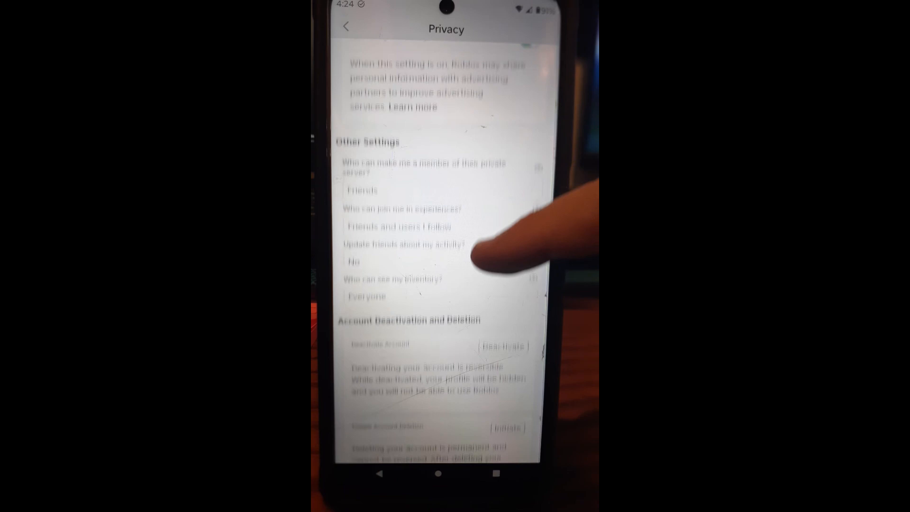
Set 'Who can text chat with me in app?' to No one, making Communication Custom.
scroll(up, 3)
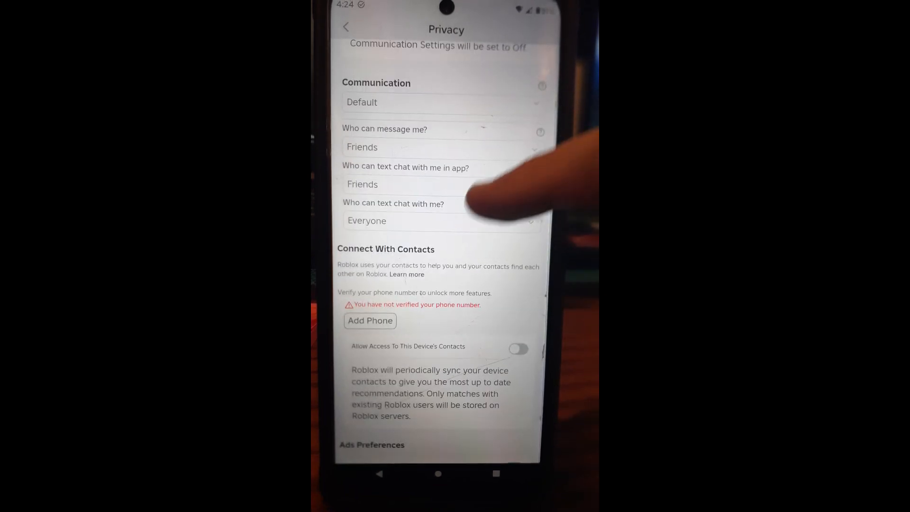
scroll(up, 3)
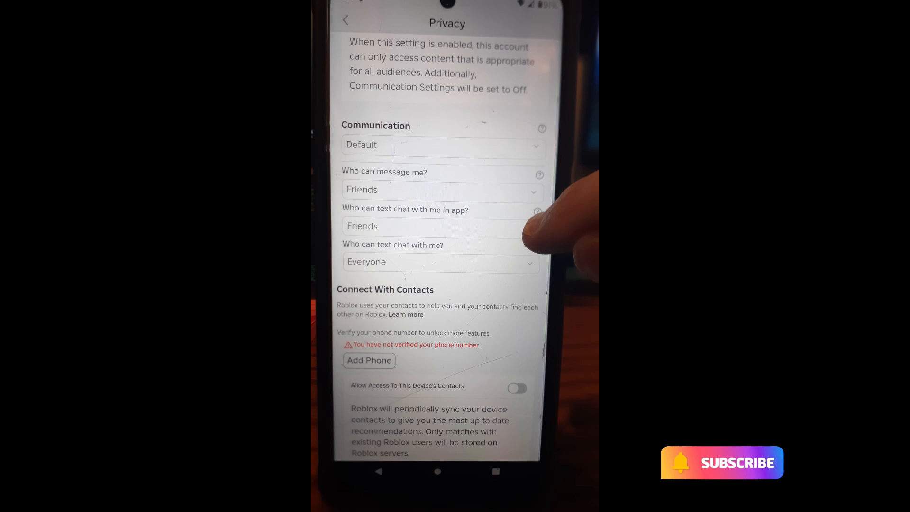
click(441, 226)
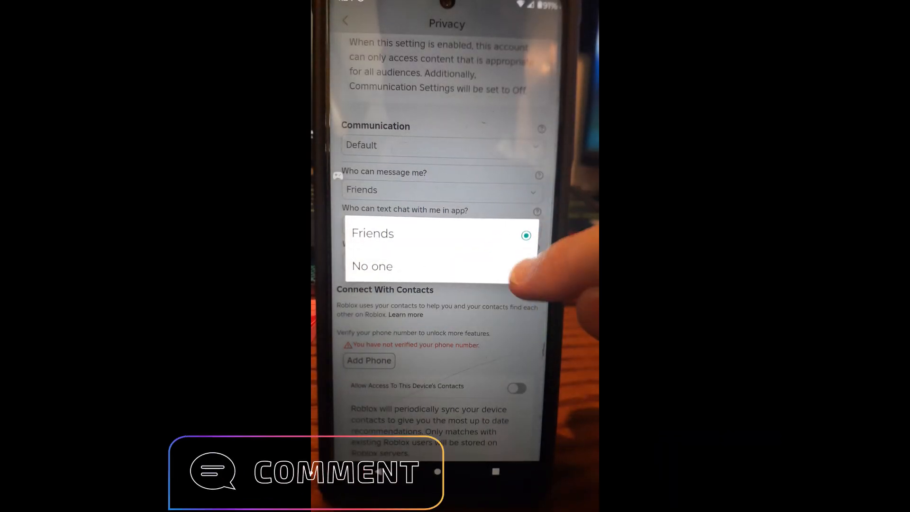
click(371, 265)
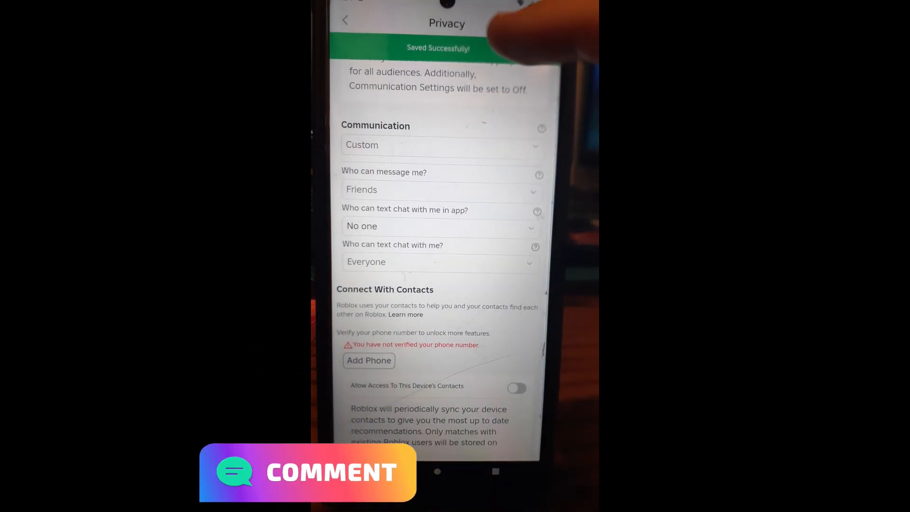